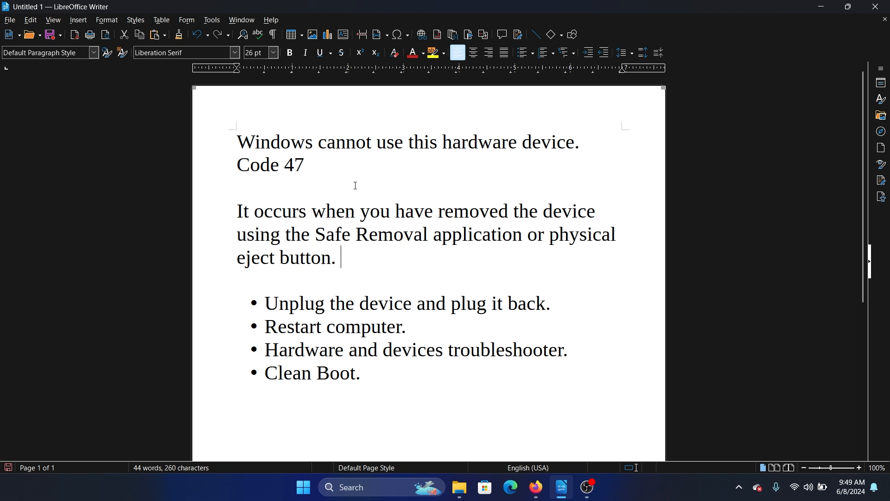
mouse_move(437, 243)
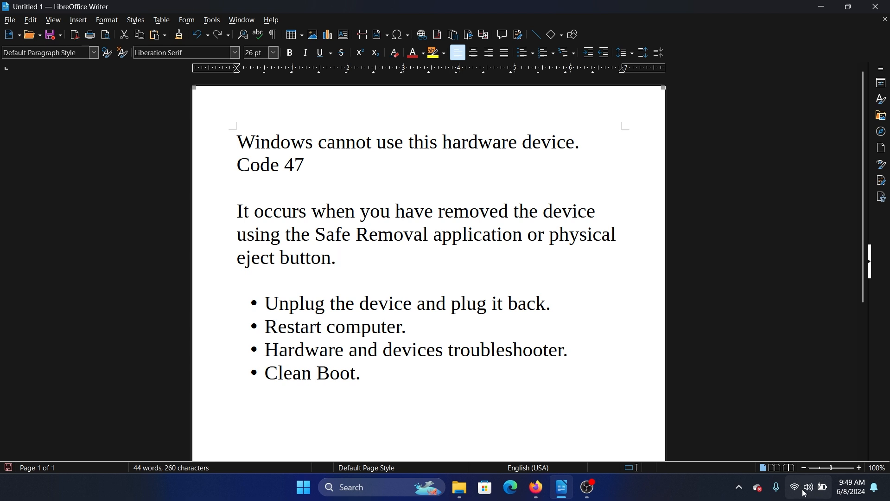
mouse_move(579, 267)
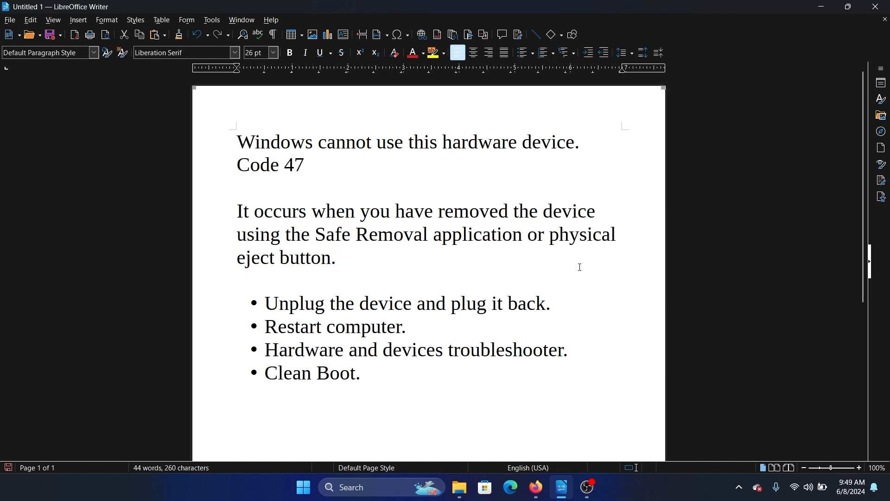
Launch the Hardware and Devices troubleshooter via msdt.exe -id DeviceDiagnostic and start its scan
click(340, 258)
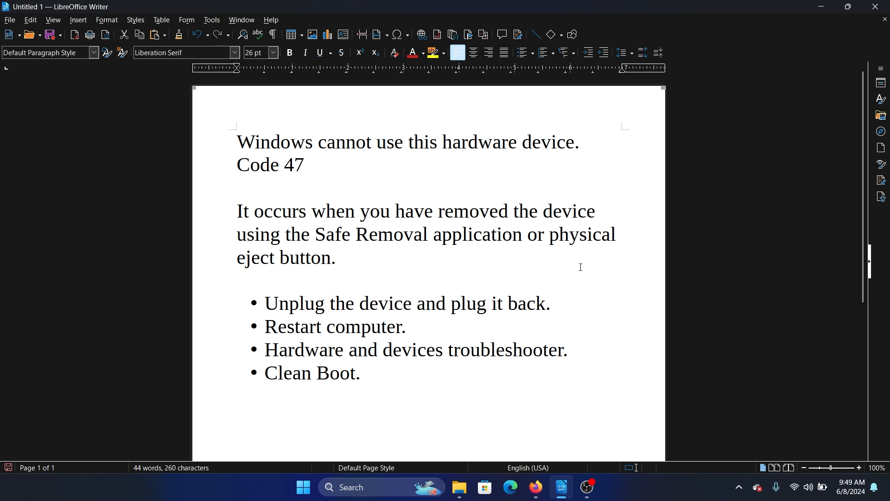
click(342, 259)
text(msdt.exe -id DeviceDiagnostic)
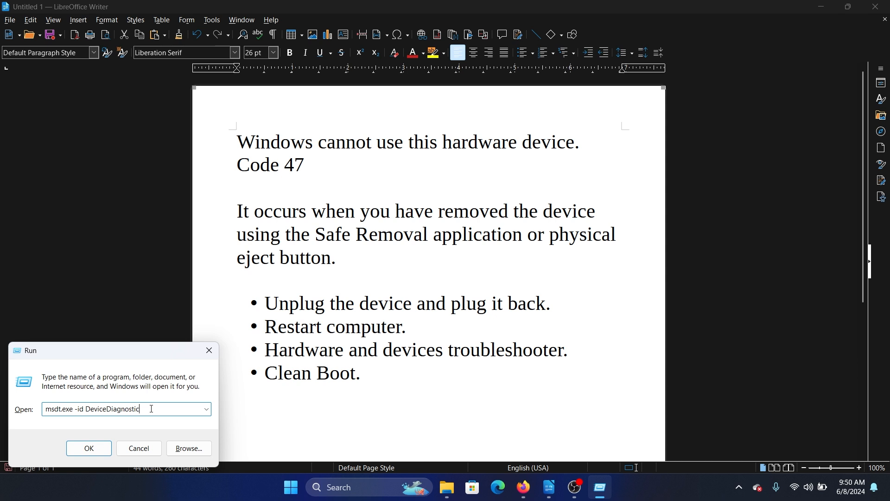
click(89, 452)
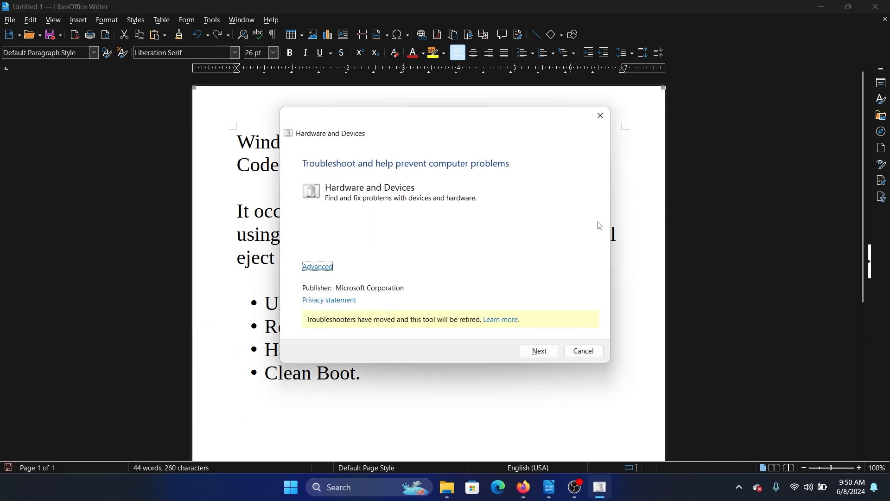
click(538, 350)
text(s)
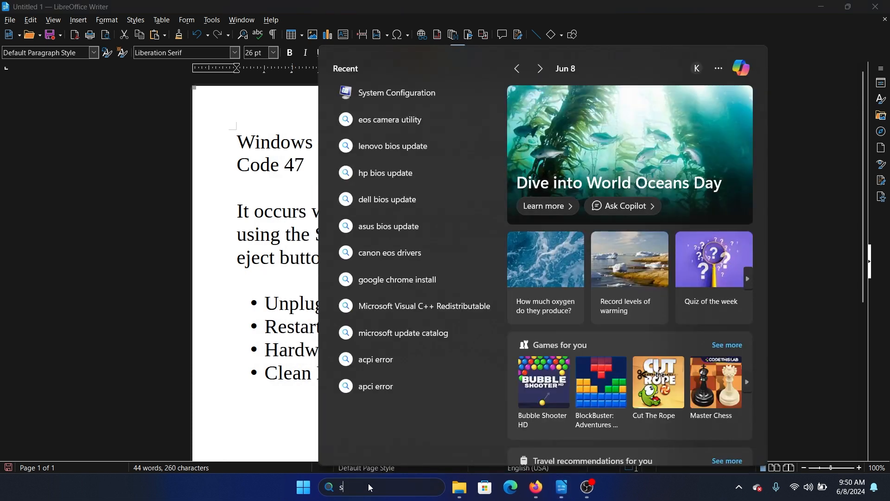
Search 'sys' in Start and bring up System Configuration
text(ys)
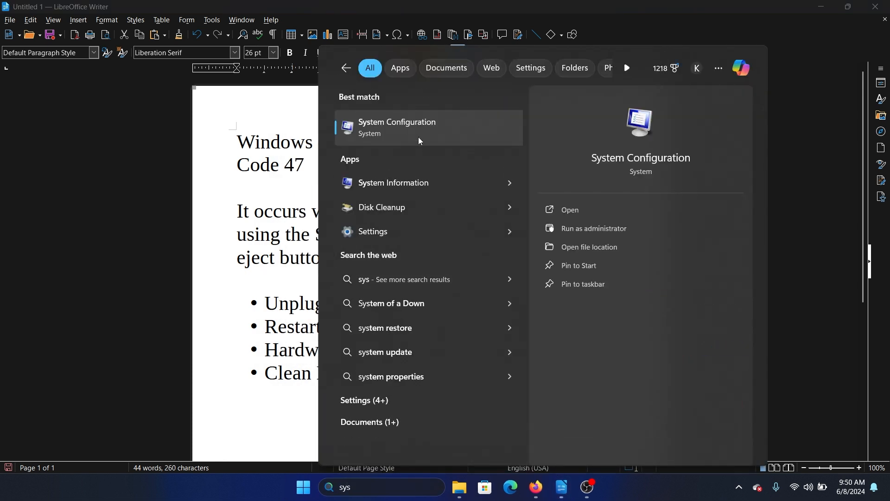
click(398, 127)
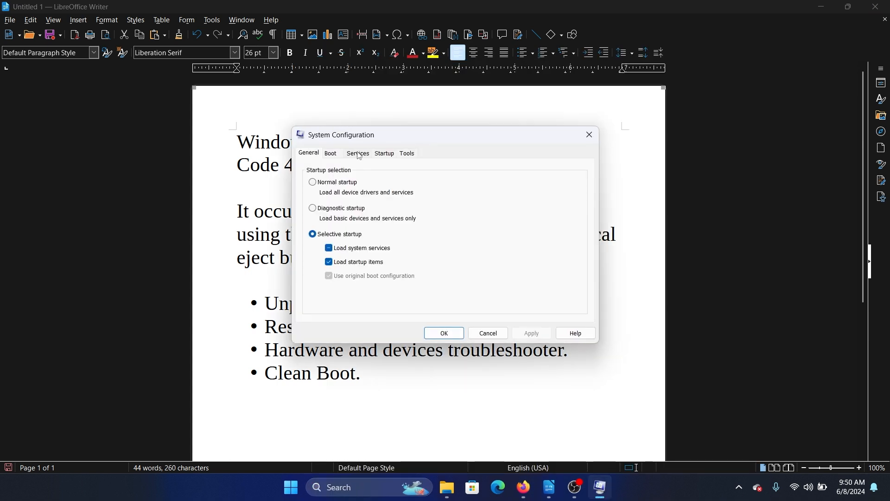
In Services, hide all Microsoft services, disable the rest, and apply with OK
click(357, 153)
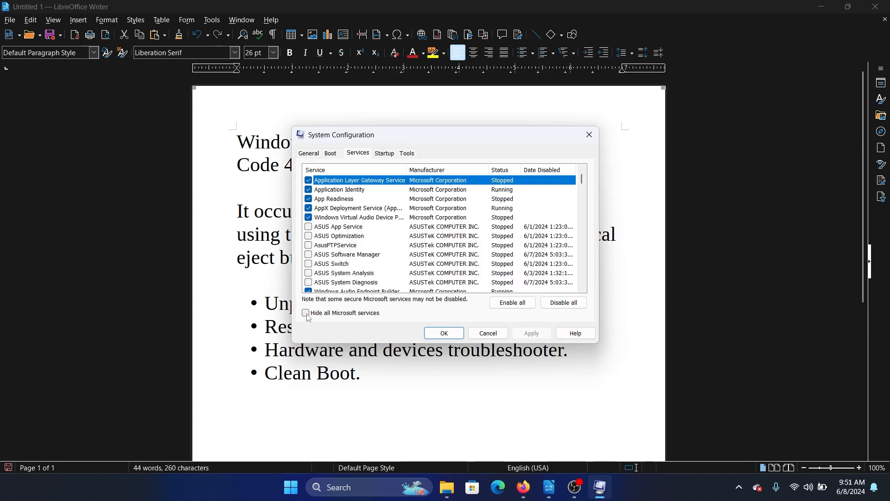
click(306, 313)
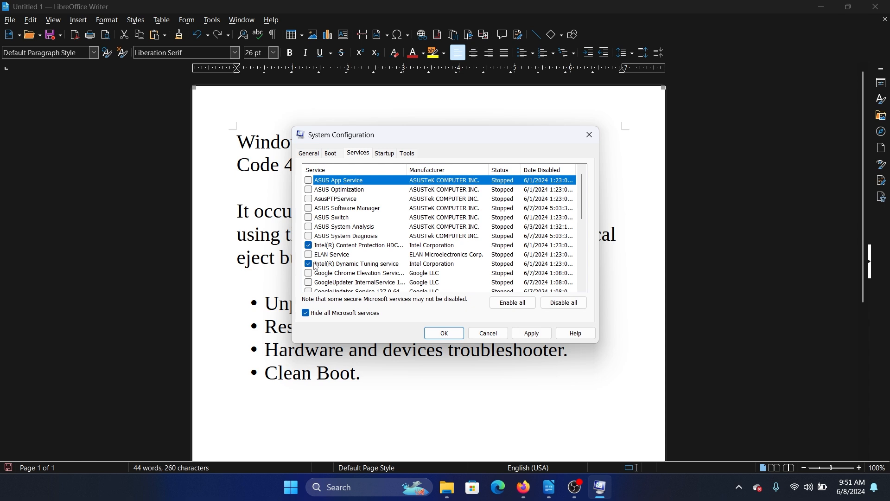
click(531, 333)
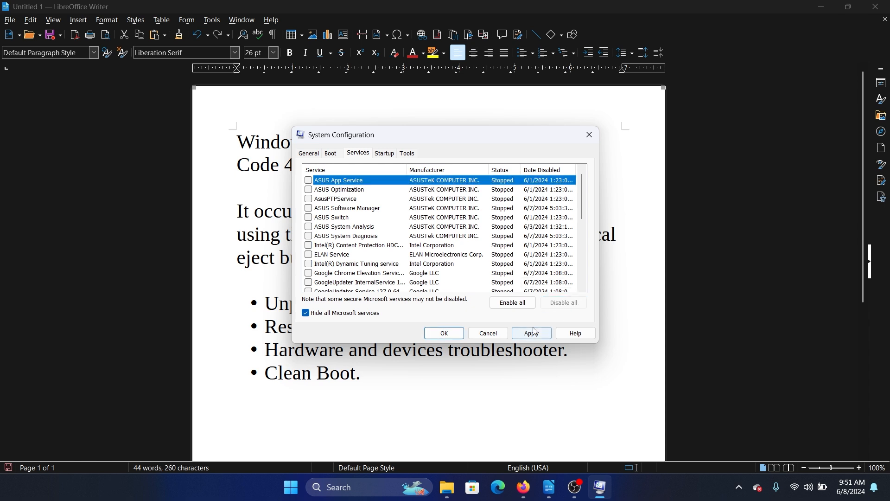
click(530, 333)
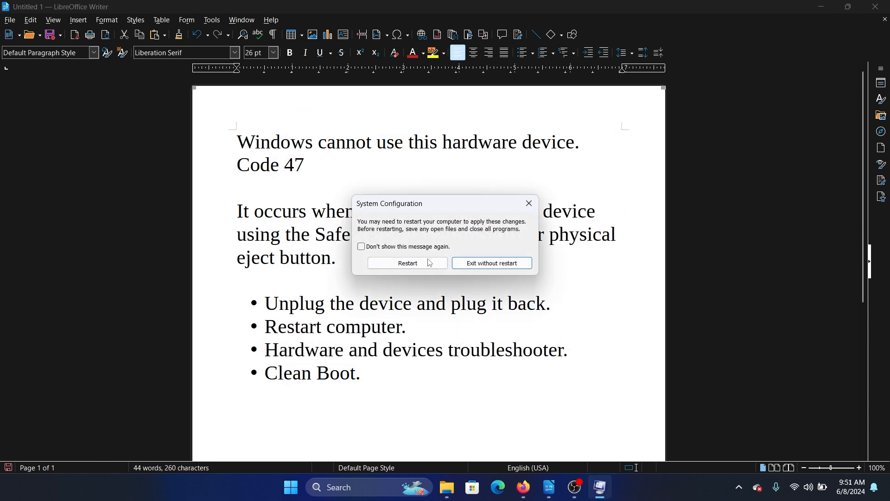